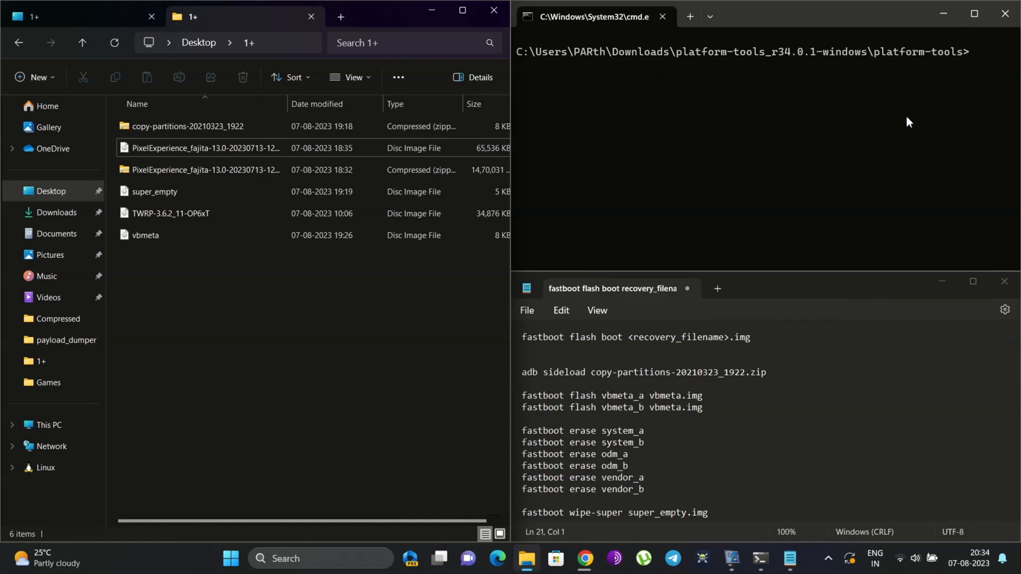
pyautogui.moveTo(524, 266)
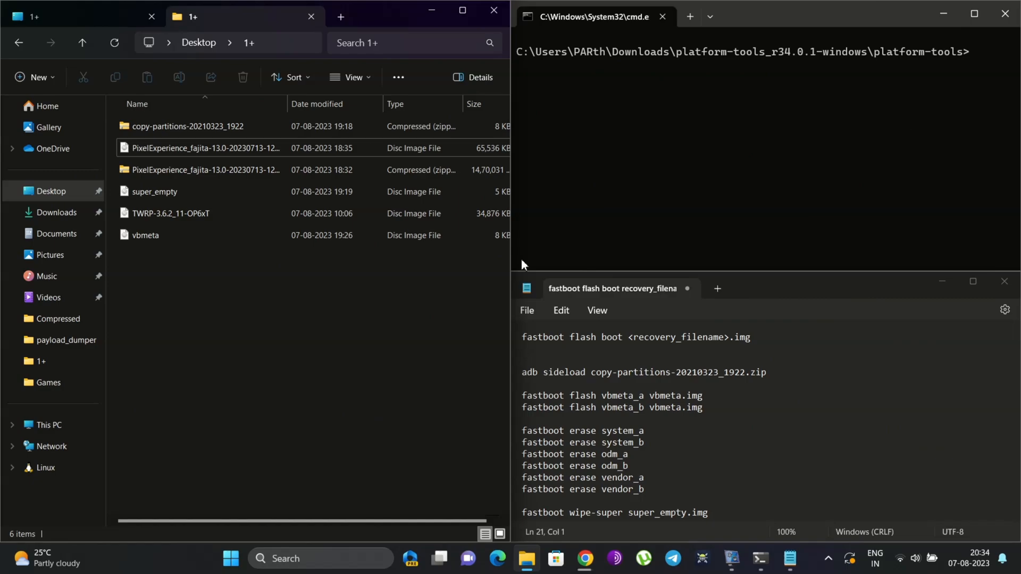
pyautogui.moveTo(324, 398)
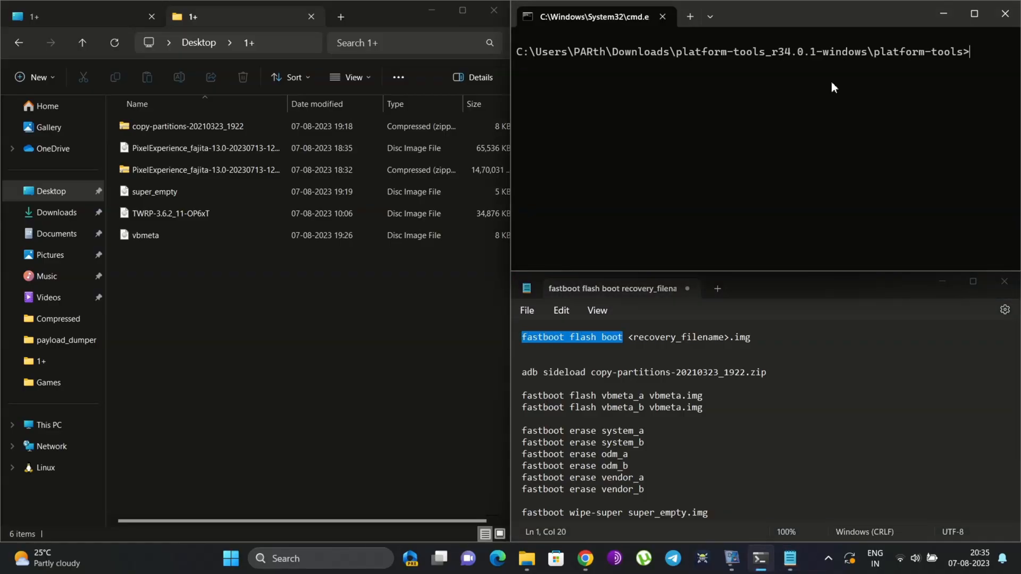
pyautogui.write('fastboot flash boot')
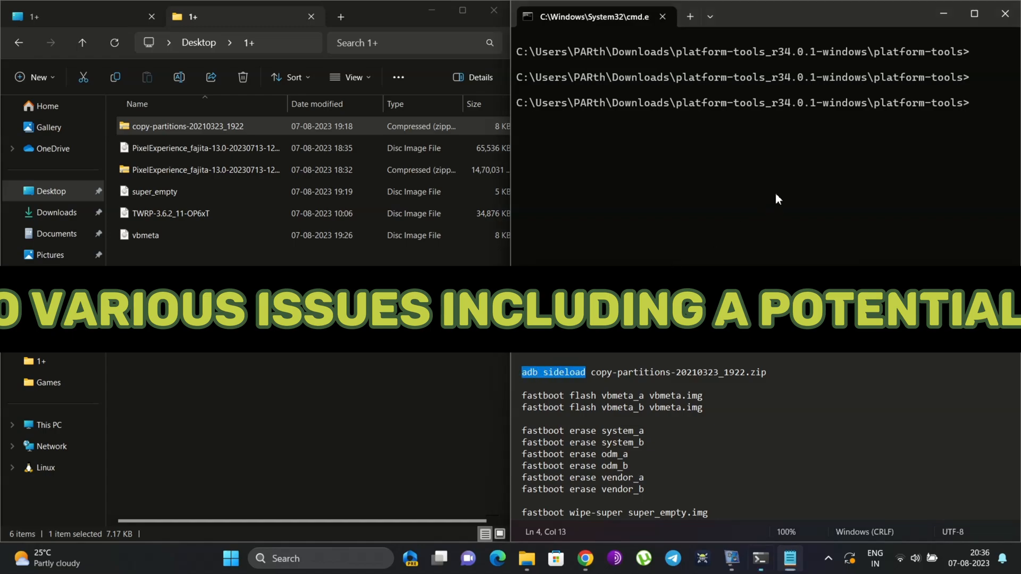
pyautogui.write('adb sideload')
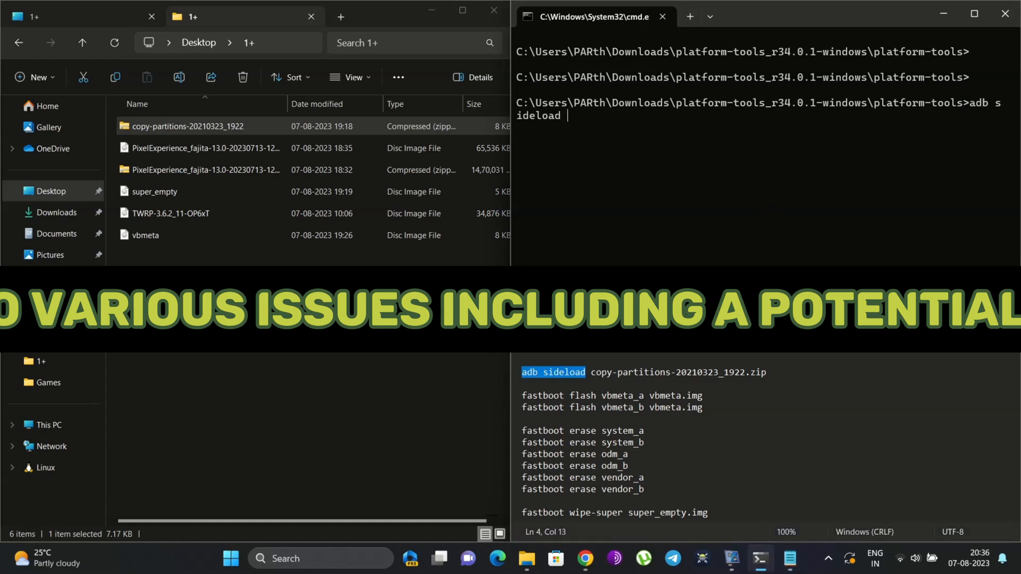